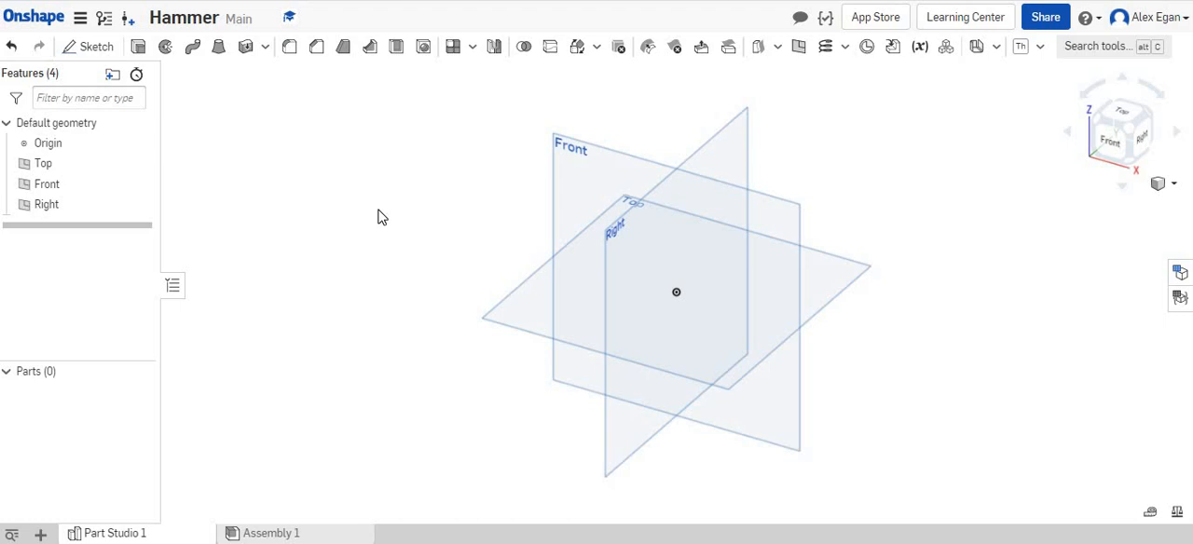
pyautogui.moveTo(294, 190)
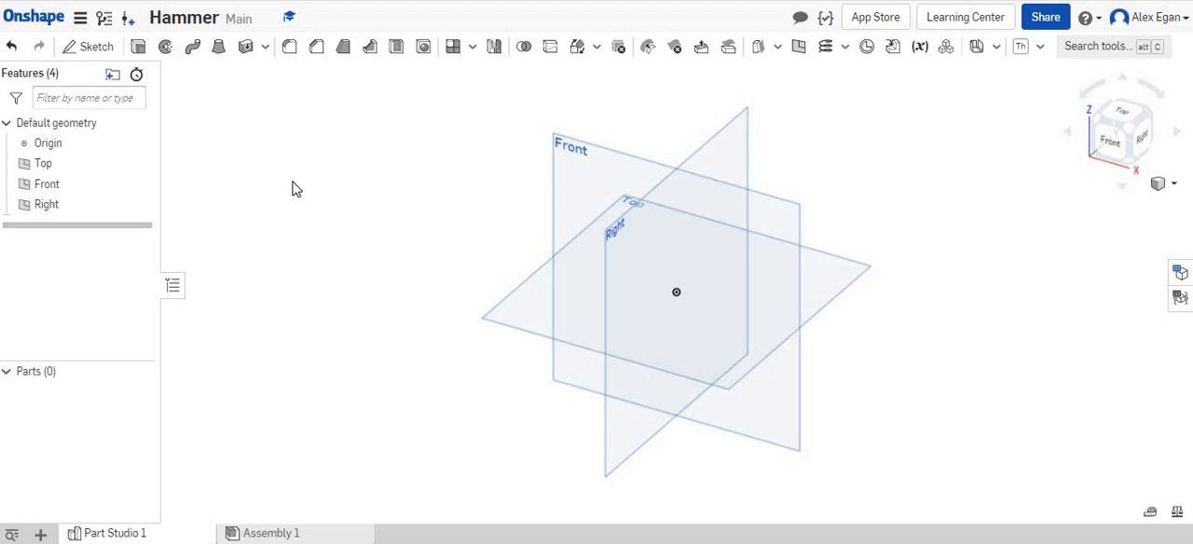
pyautogui.moveTo(178, 97)
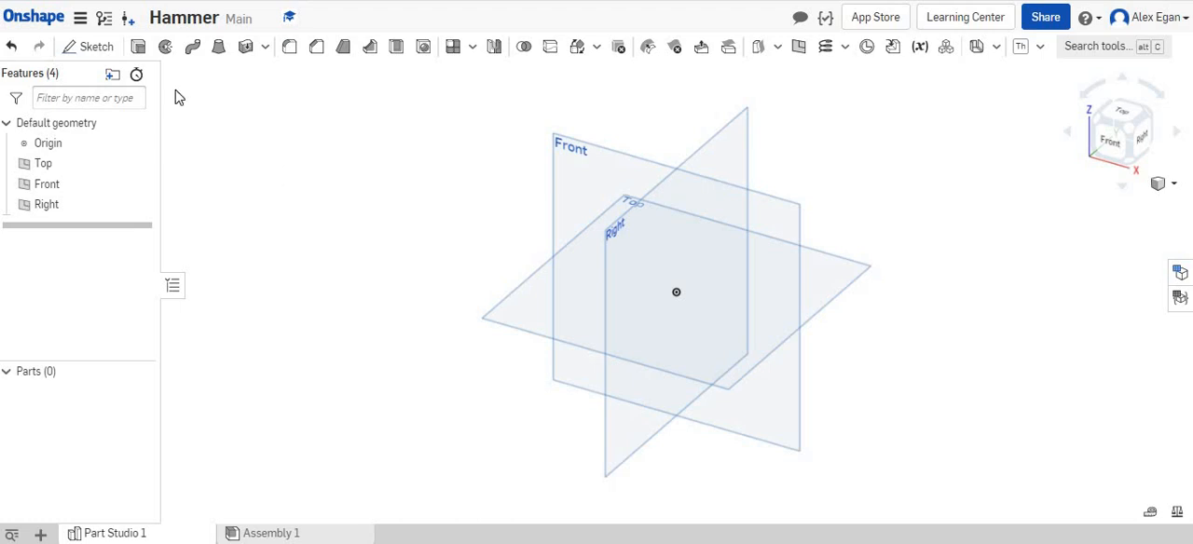
# - Draw the 1.5 x 1.75 rounded-corner rectangle at the origin on the Front plane and close Sketch 1
pyautogui.click(87, 47)
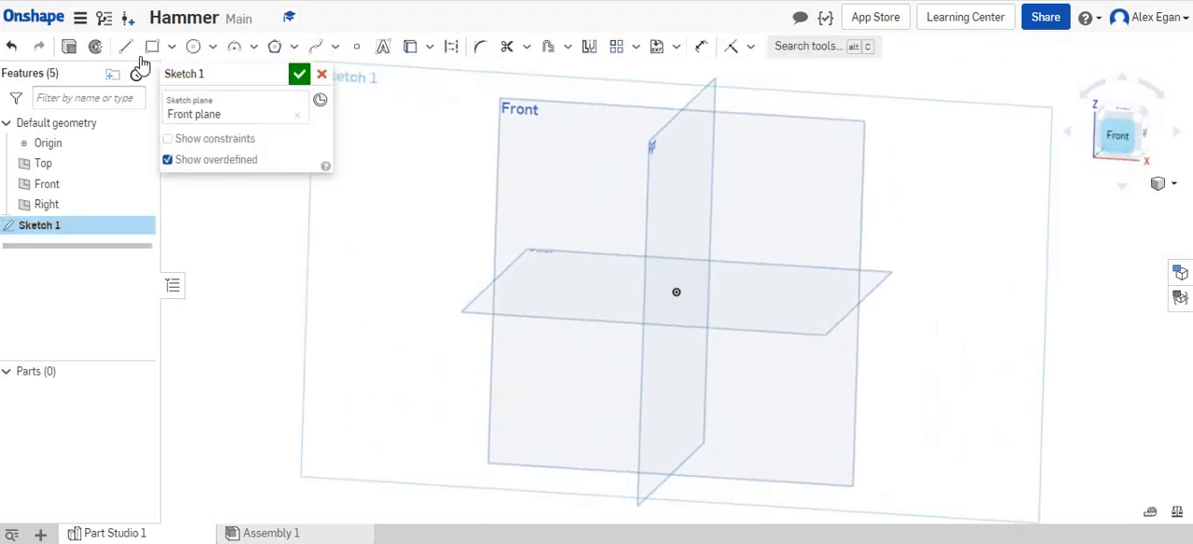
pyautogui.click(127, 45)
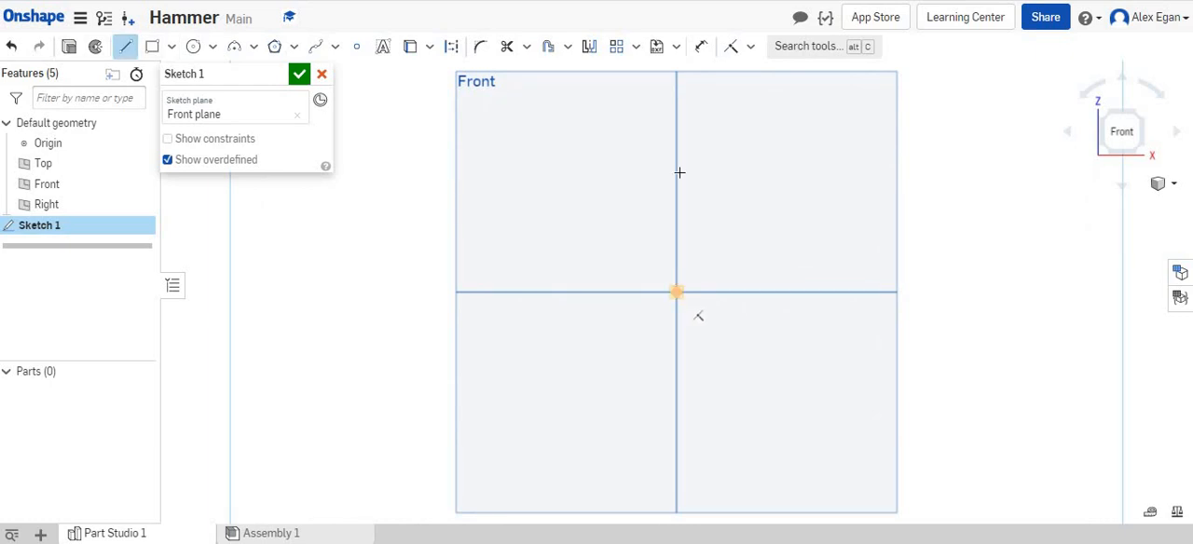
pyautogui.moveTo(675, 290); pyautogui.dragTo(675, 171)
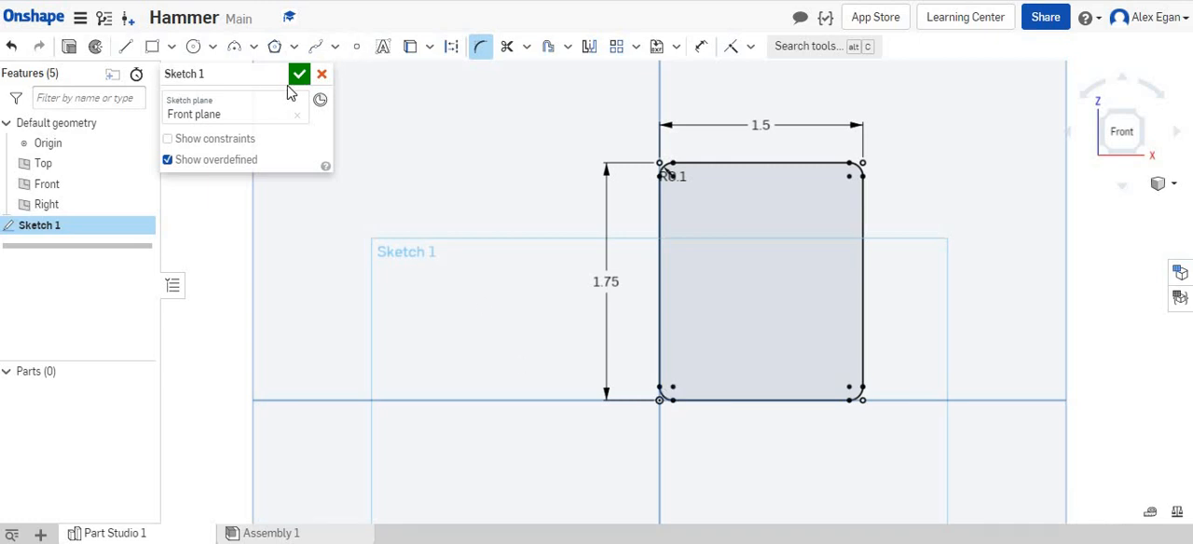
pyautogui.click(298, 75)
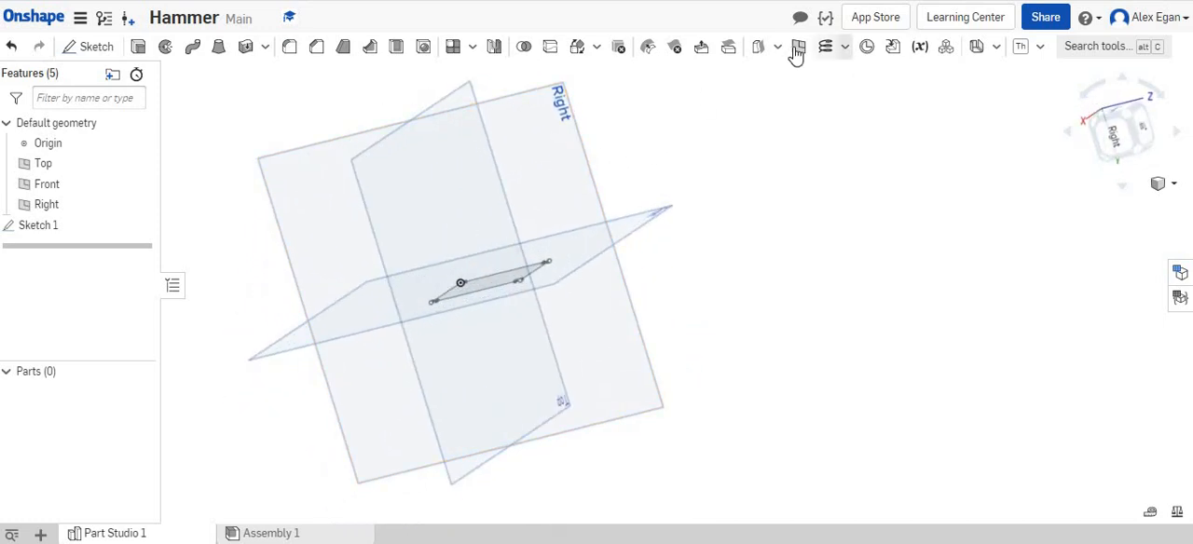
# - Create Plane 1 as an offset of 0.1 in from the Top plane
pyautogui.click(798, 47)
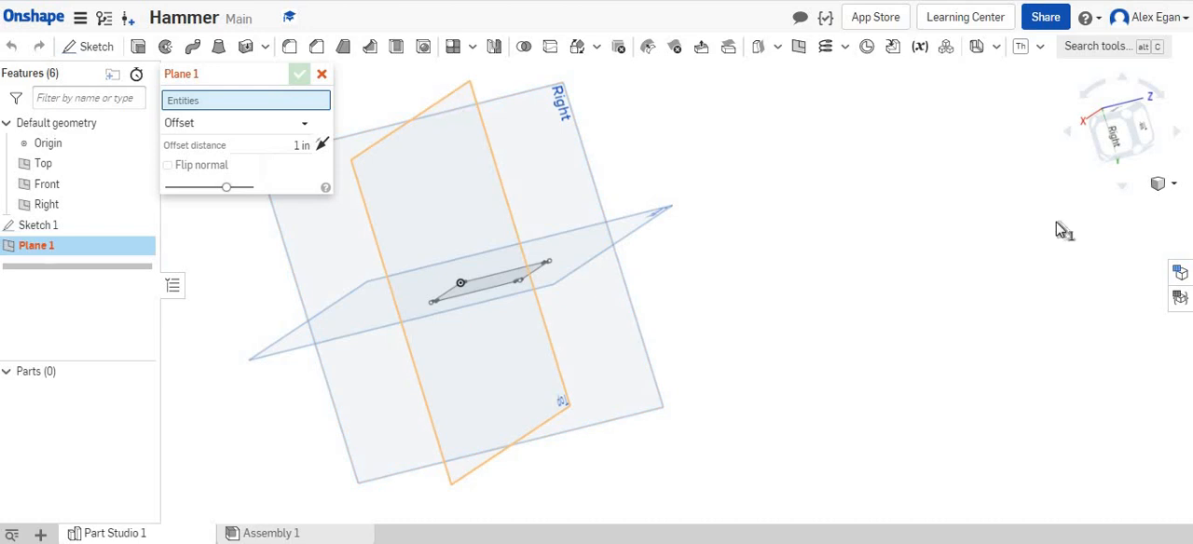
pyautogui.click(43, 164)
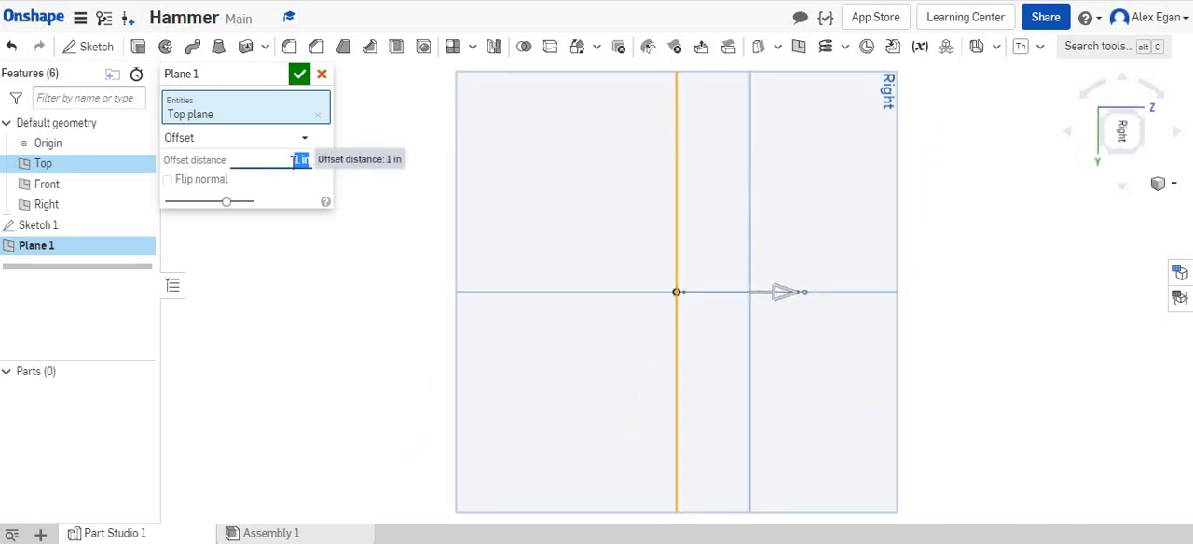
pyautogui.write('0.1')
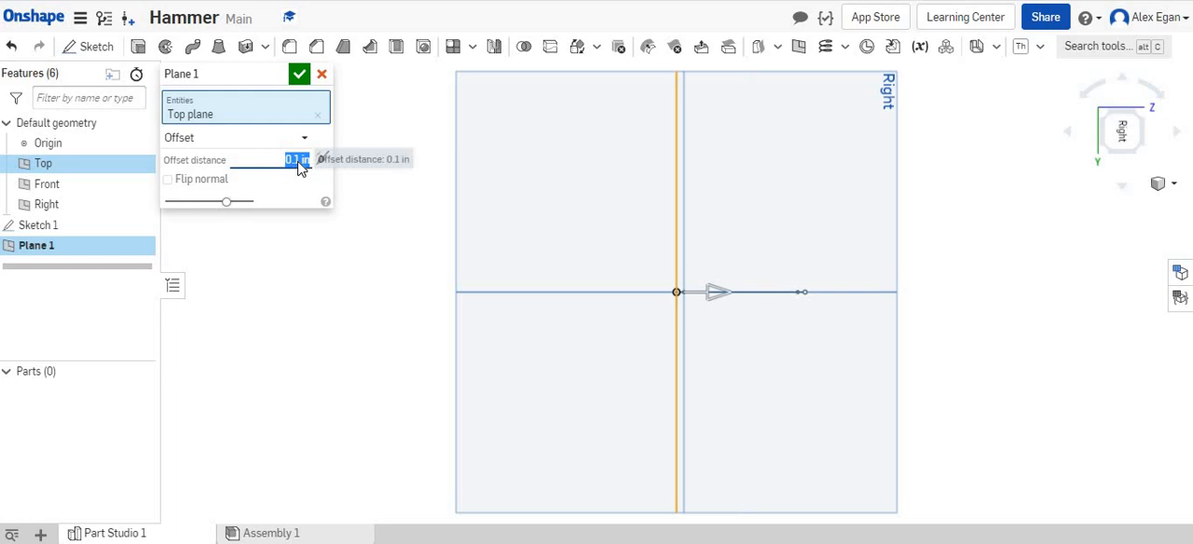
pyautogui.click(298, 75)
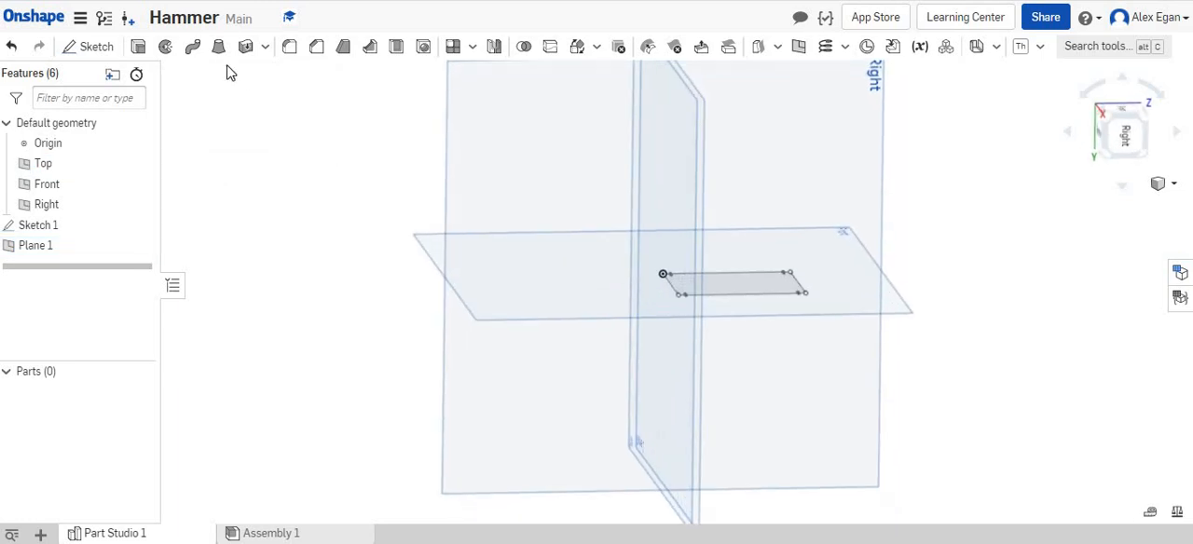
# - Create Sketch 2 on the Right plane and accept it
pyautogui.click(97, 45)
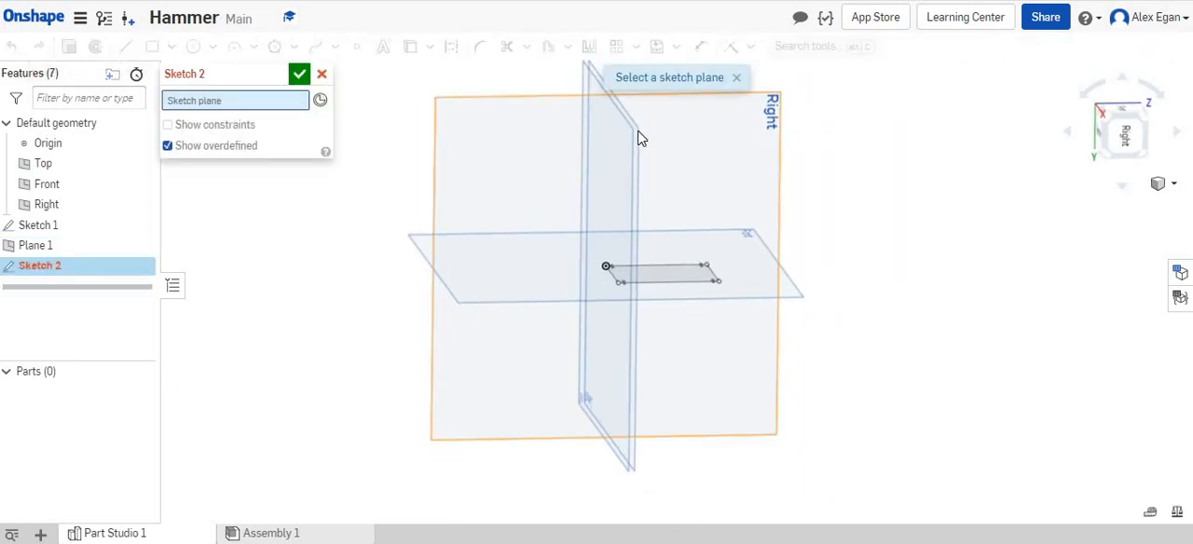
pyautogui.click(768, 108)
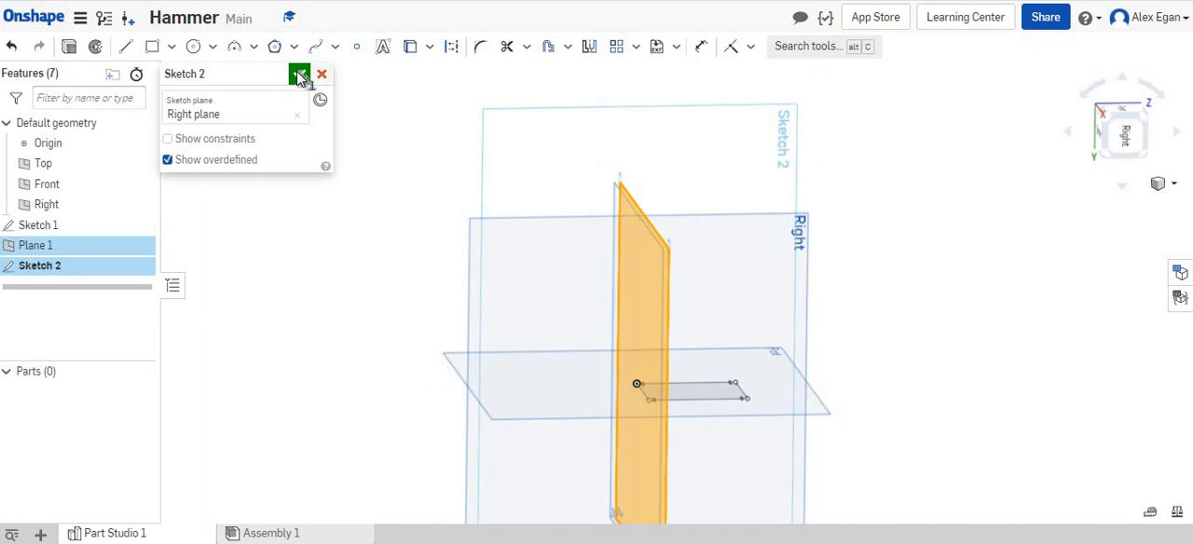
pyautogui.click(298, 74)
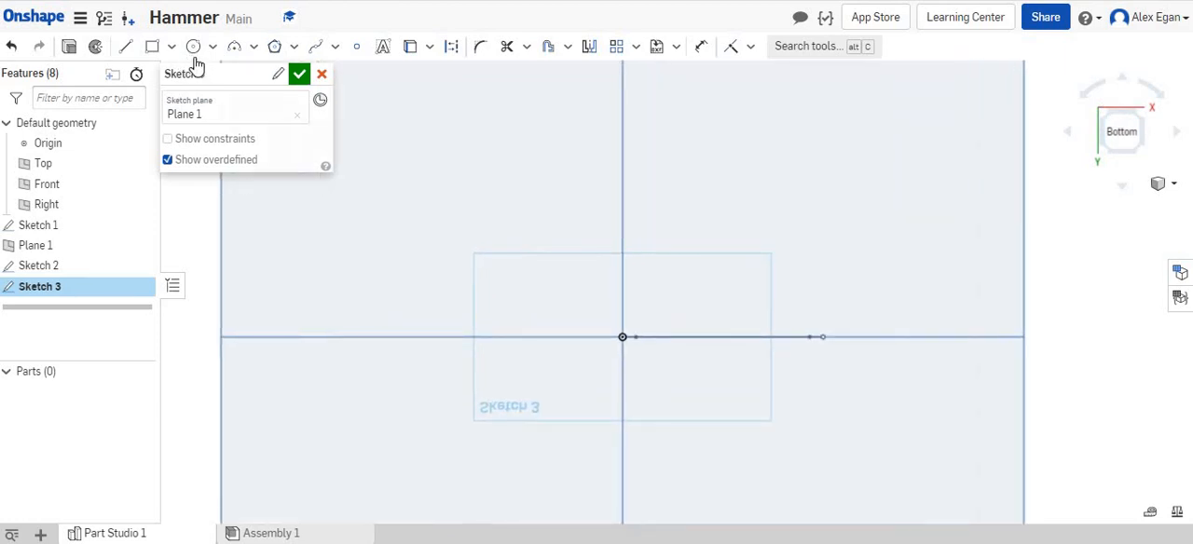
# - Draw a 0.063-diameter circle at the rectangle corner as the wire profile and close Sketch 3
pyautogui.click(194, 44)
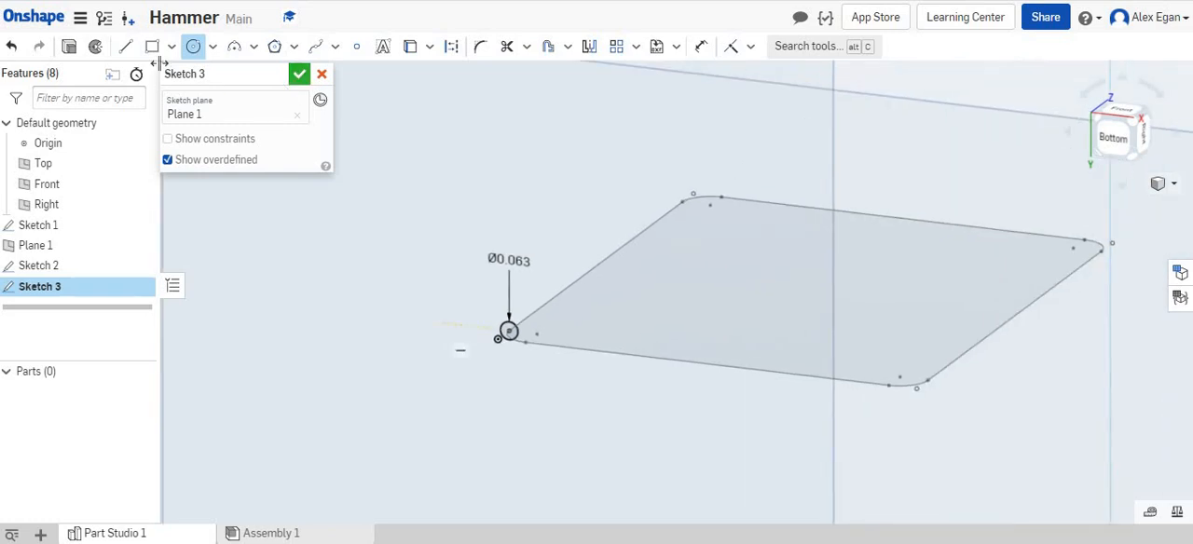
pyautogui.click(298, 74)
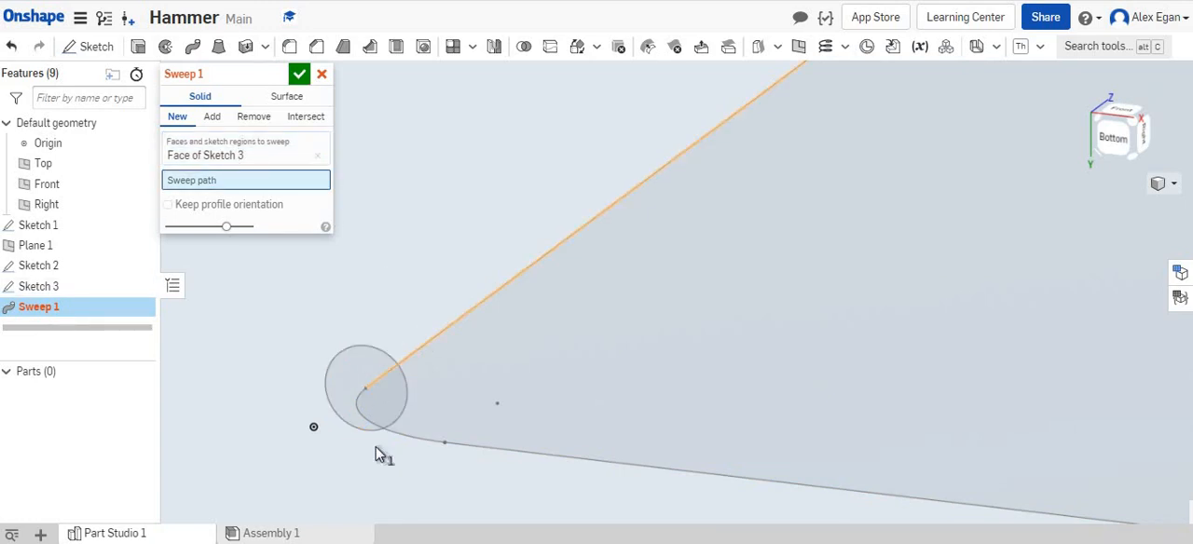
# - Sweep the circle along Sketch 1's edges to form the wire frame Part 1
pyautogui.click(429, 444)
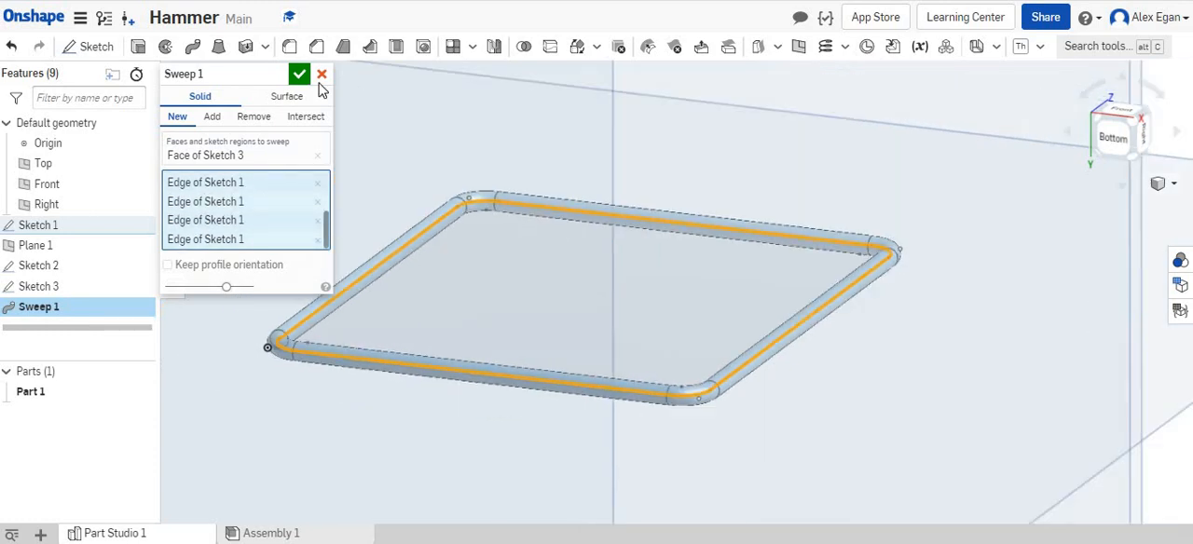
pyautogui.click(298, 75)
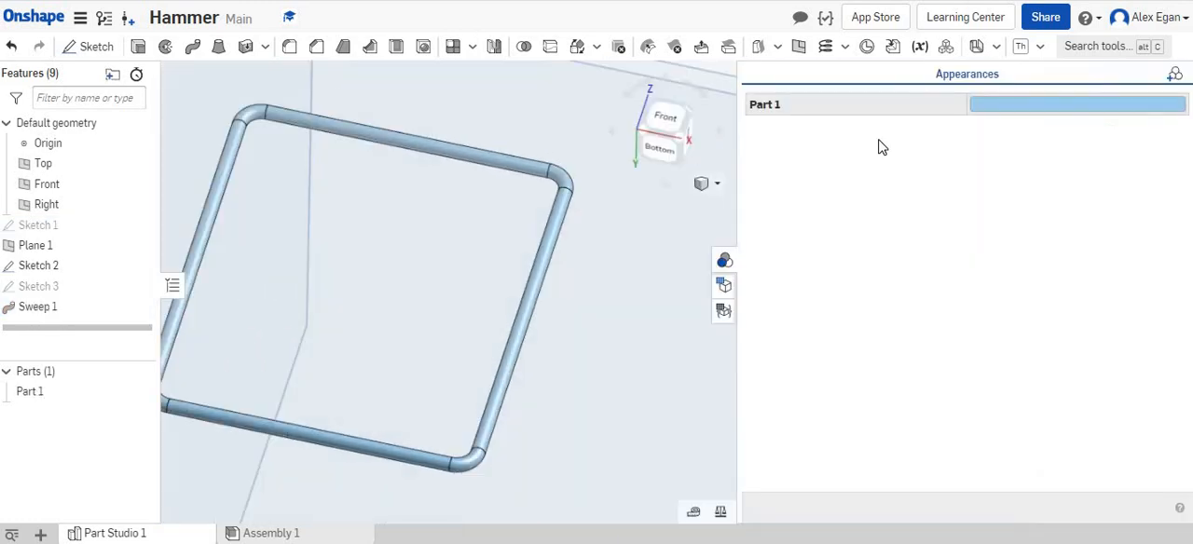
# - Edit Part 1's appearance colour, entering hex code 'f48'
pyautogui.click(1077, 104)
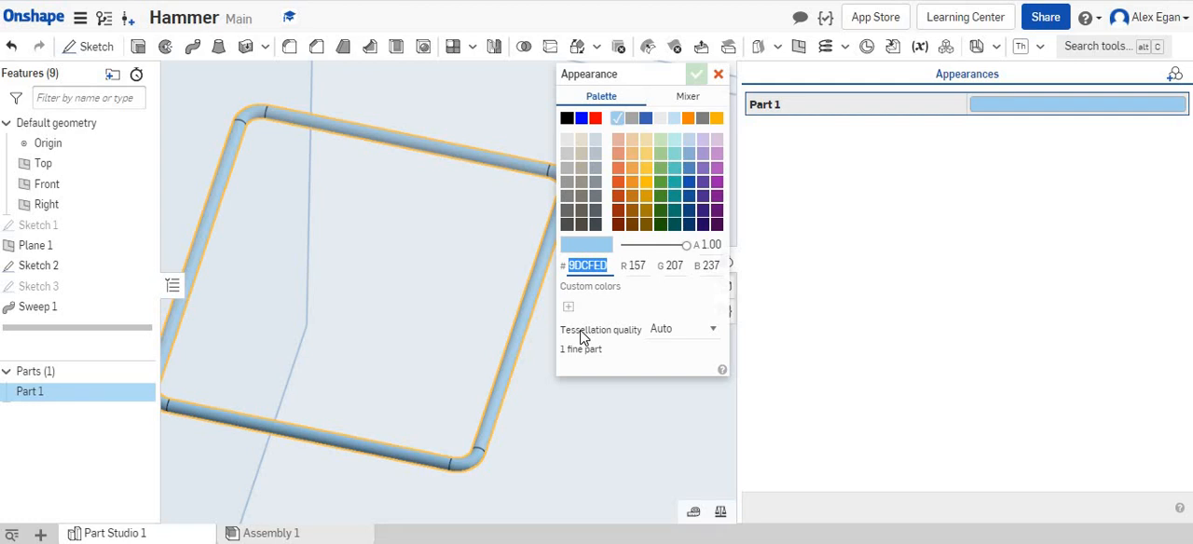
pyautogui.write('f48')
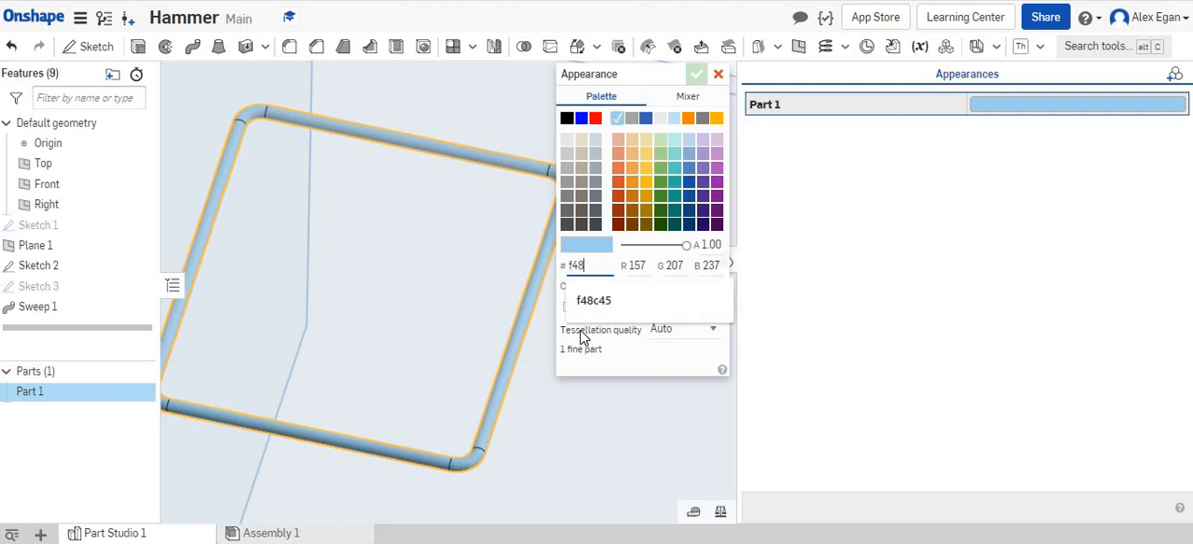